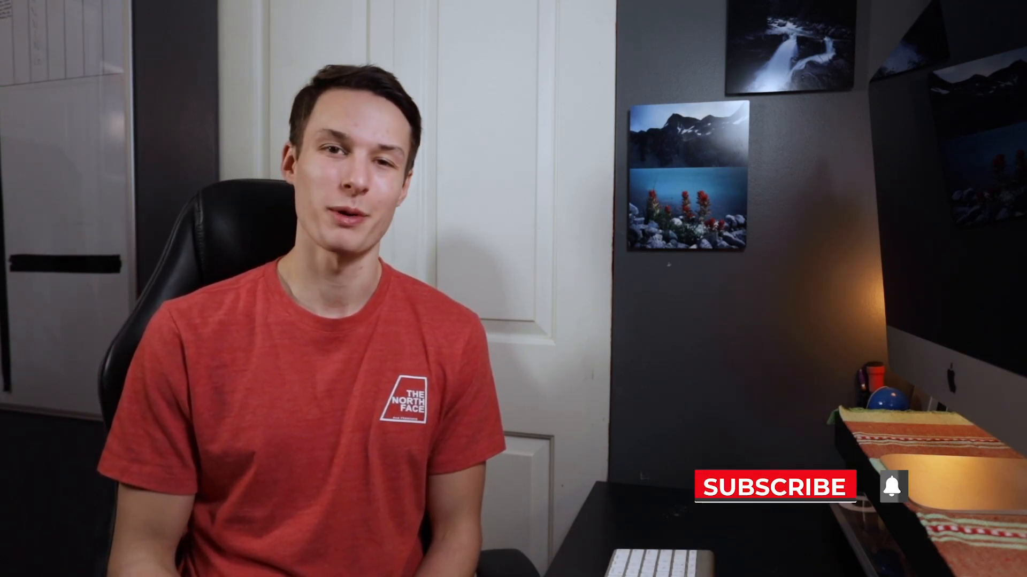
left_click(773, 488)
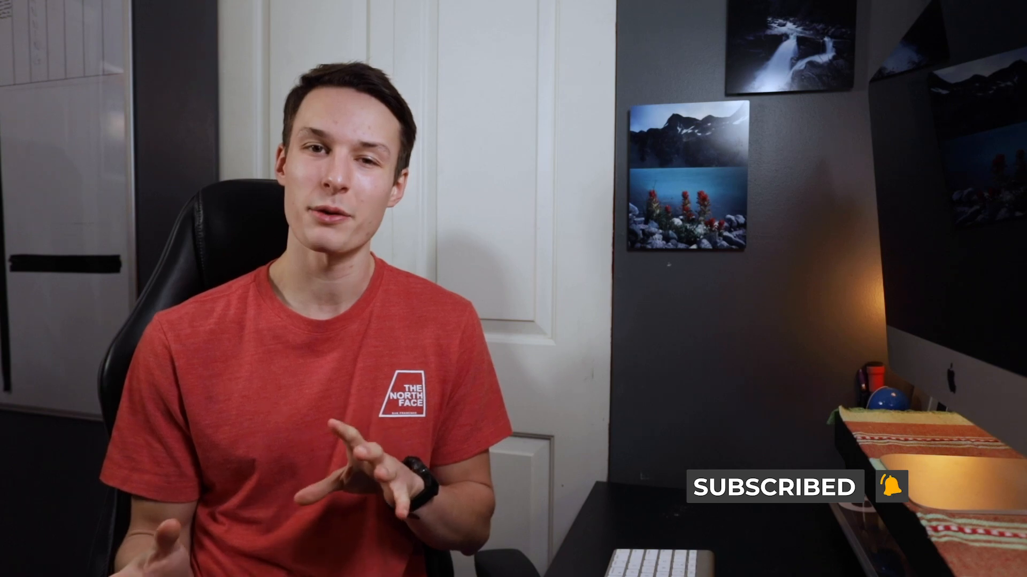